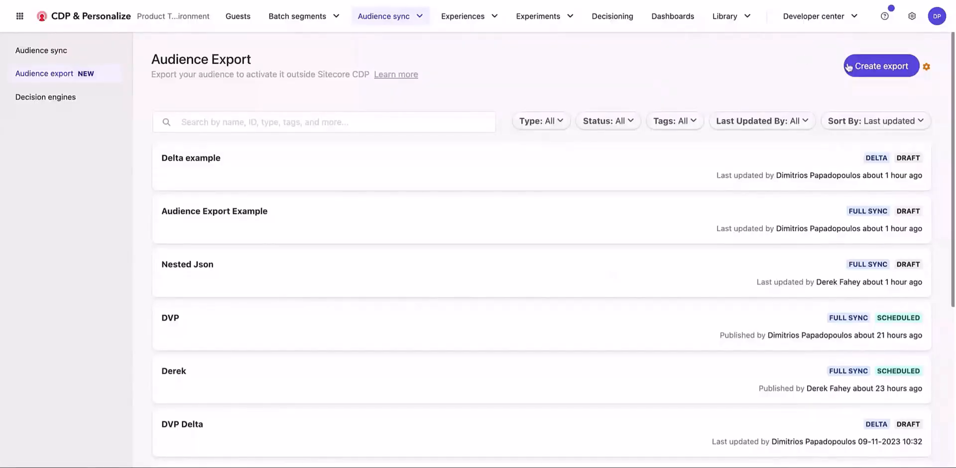
Create a full audience export named 'Customers with identity activity for the past quarter'.
left_click(881, 66)
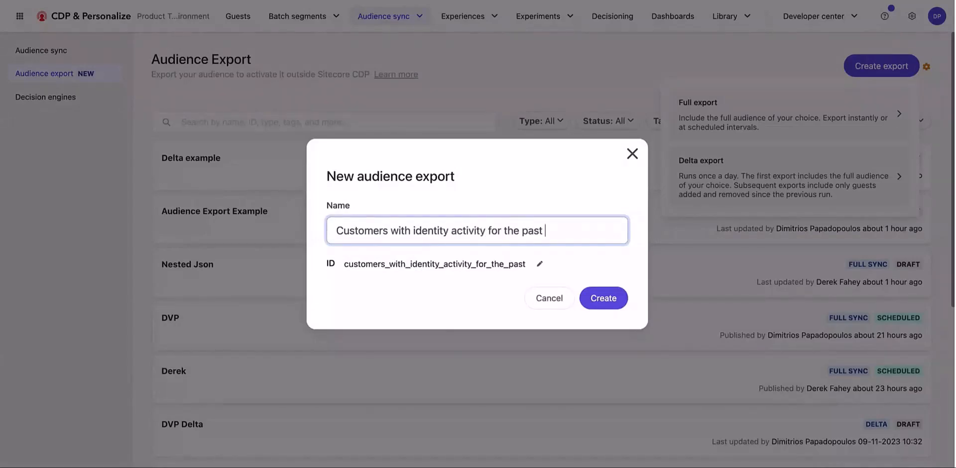
left_click(604, 298)
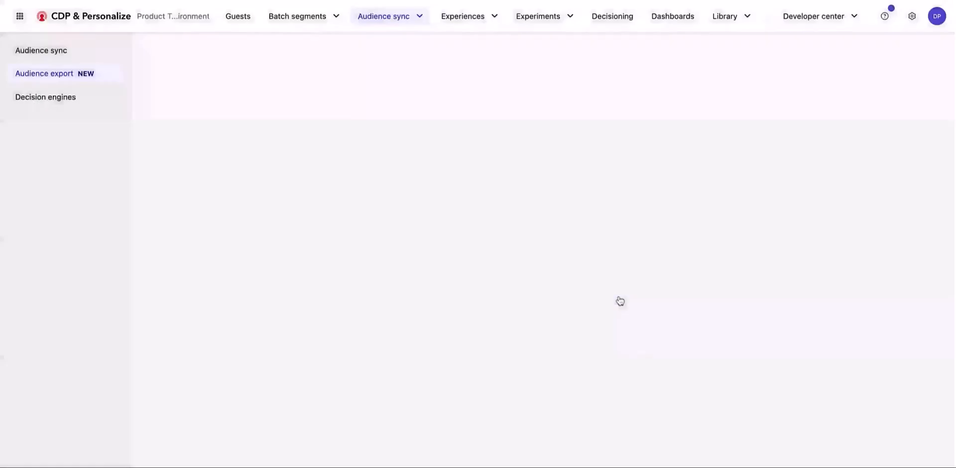
Add segment CustomersActivityQ3 to the export and expand the output format settings.
left_click(75, 160)
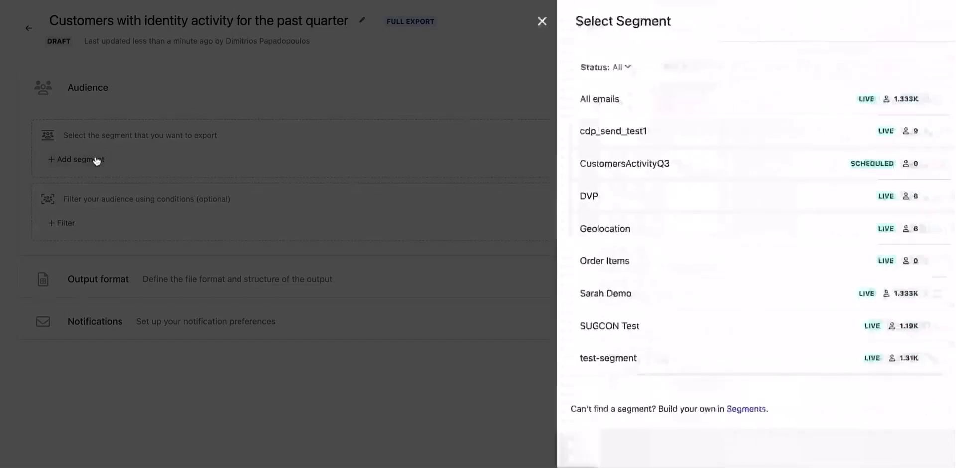
left_click(619, 164)
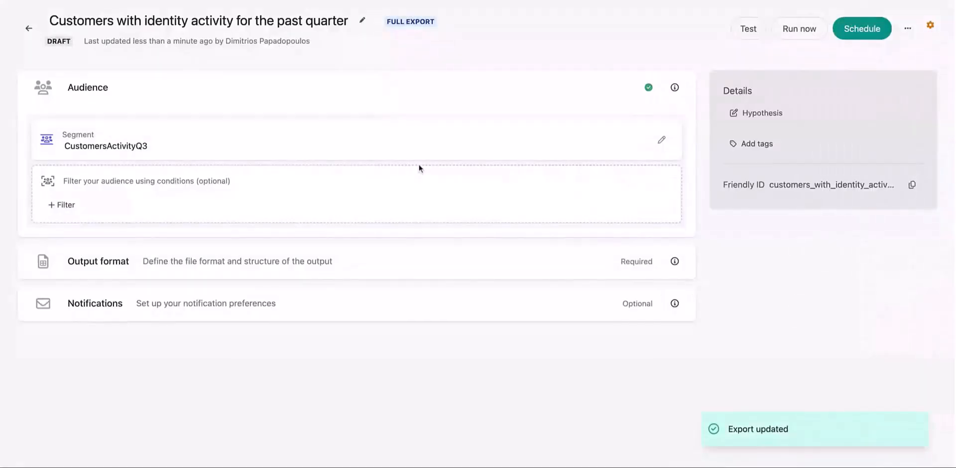
left_click(98, 261)
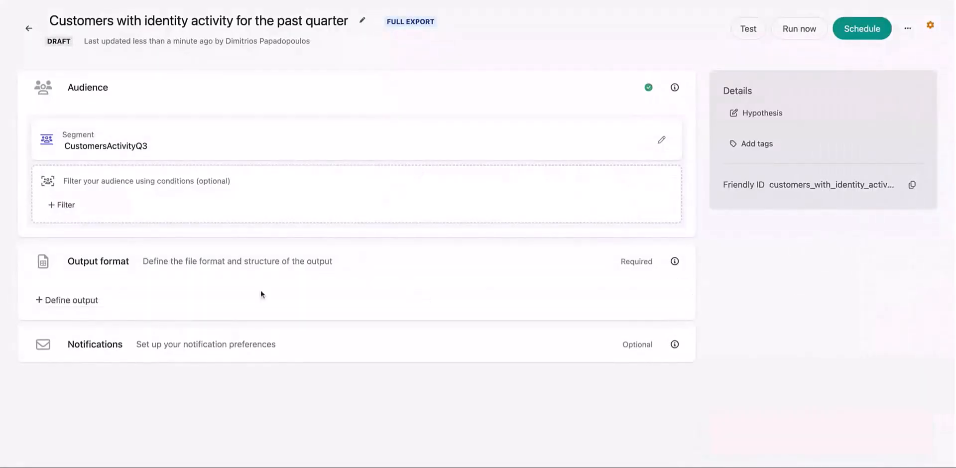
Add a String column headed 'Date' to the JSON output definition and bring up its JavaScript area.
left_click(69, 300)
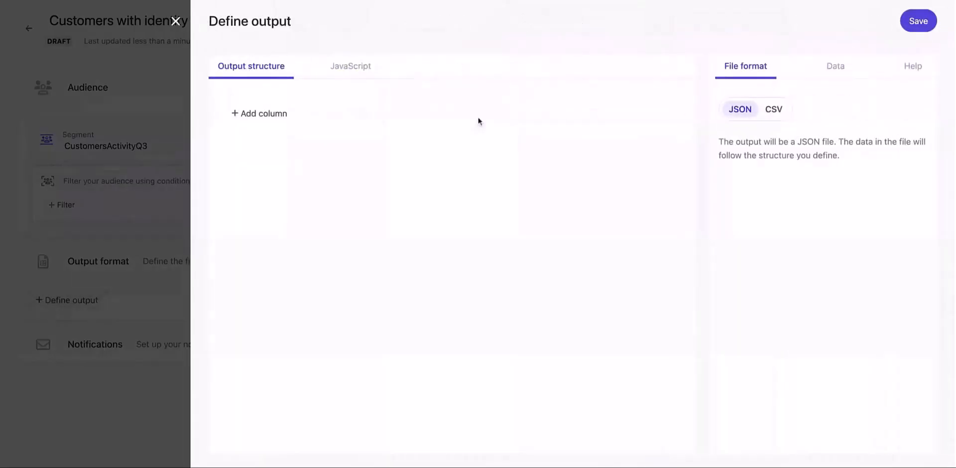
mouse_move(721, 96)
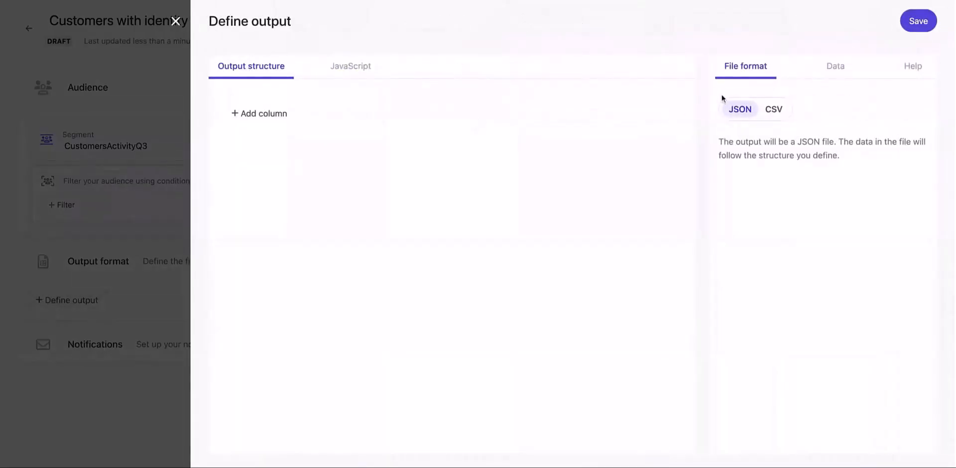
type("Email")
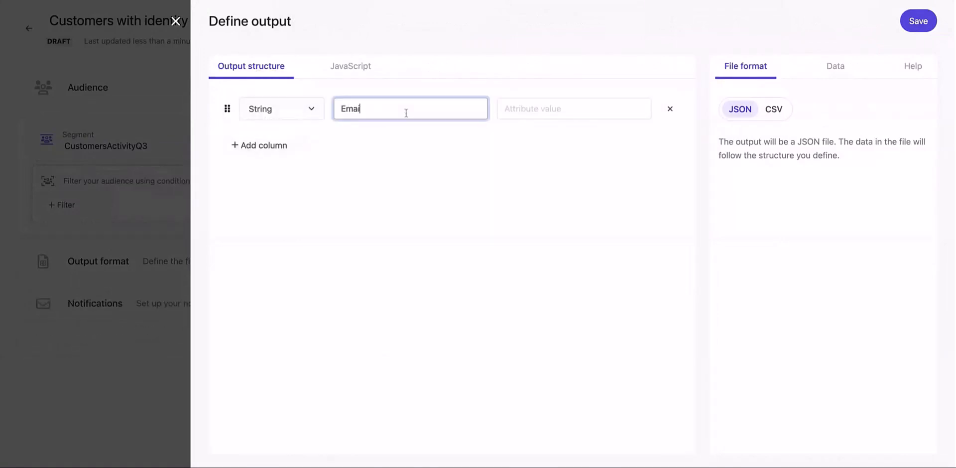
type("Date")
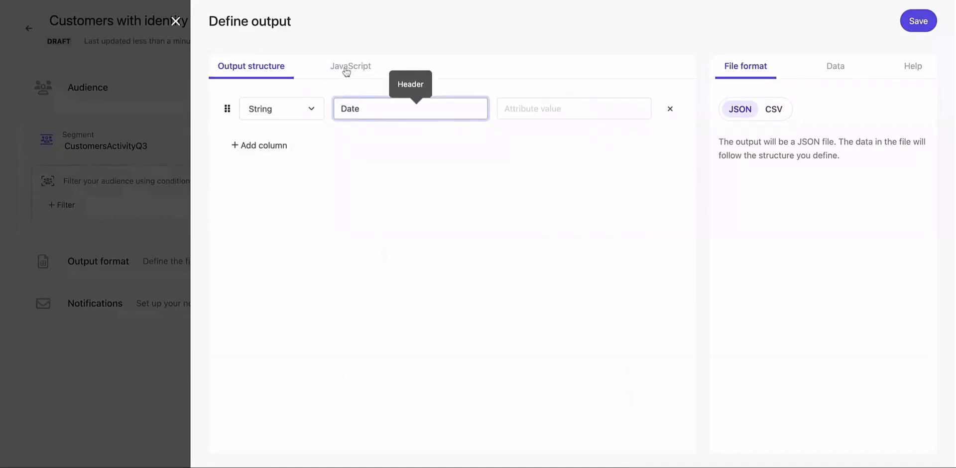
left_click(350, 66)
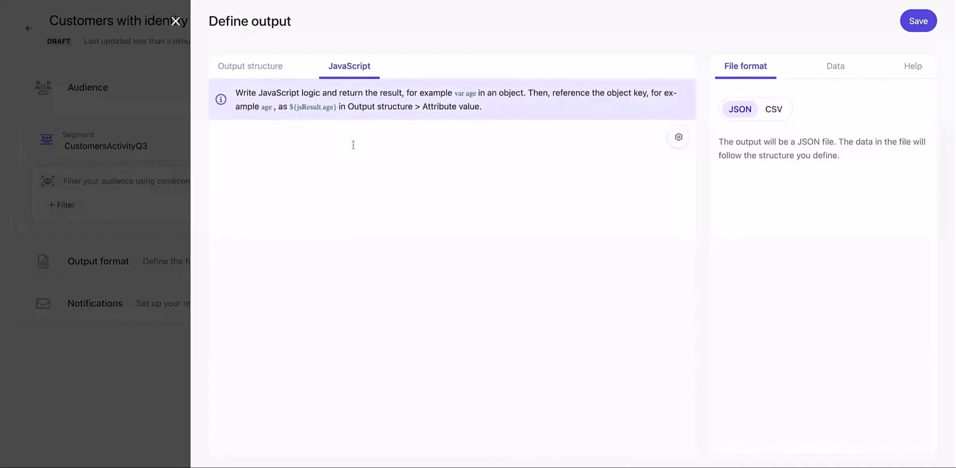
Replace the script template with a function returning the last session event's createdAt, then return to the output structure.
left_click(352, 145)
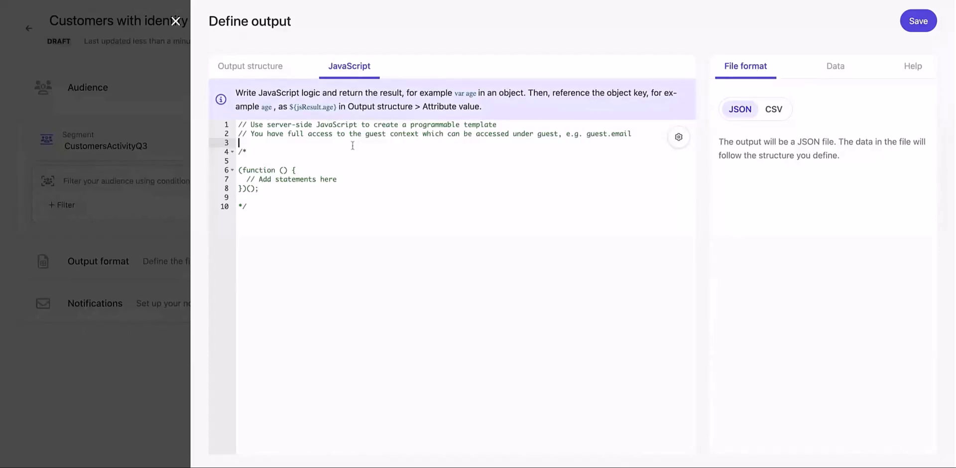
key("Ctrl+a")
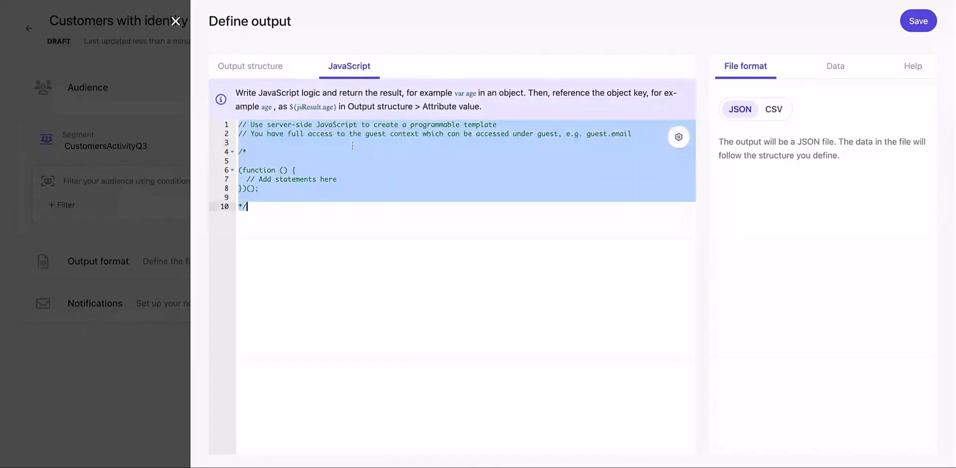
type("(function () {")
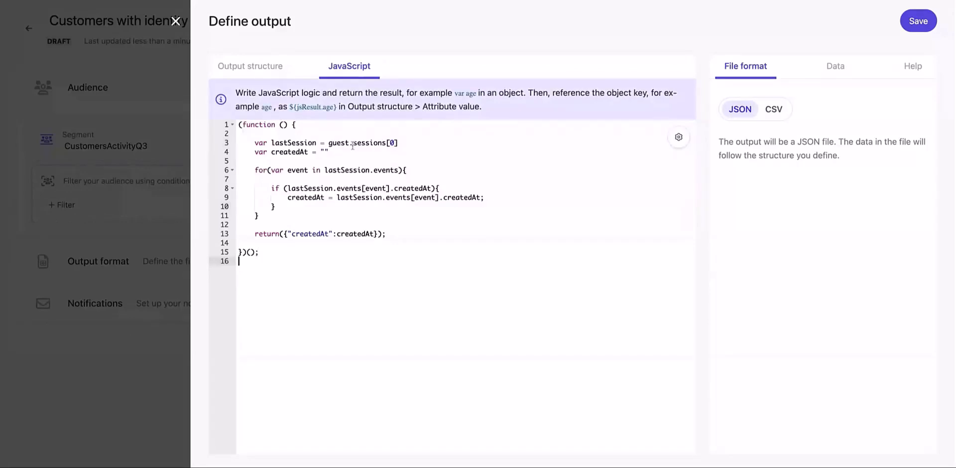
left_click(774, 109)
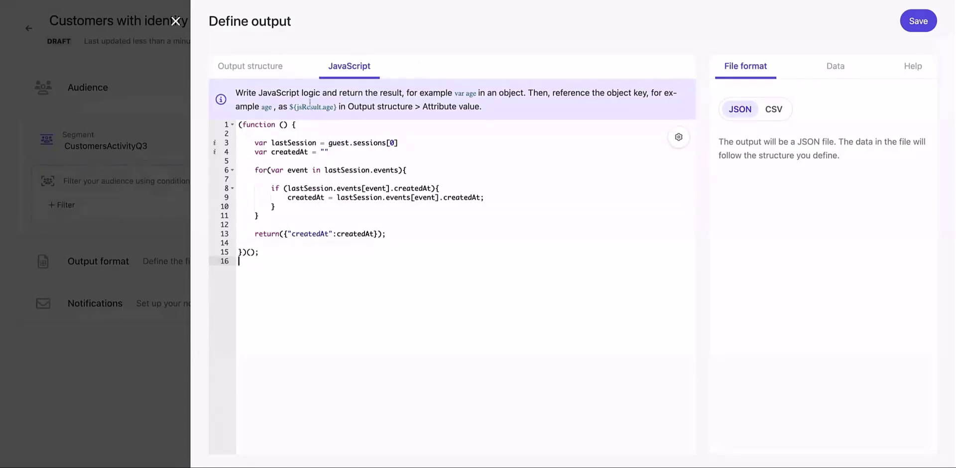
left_click(250, 66)
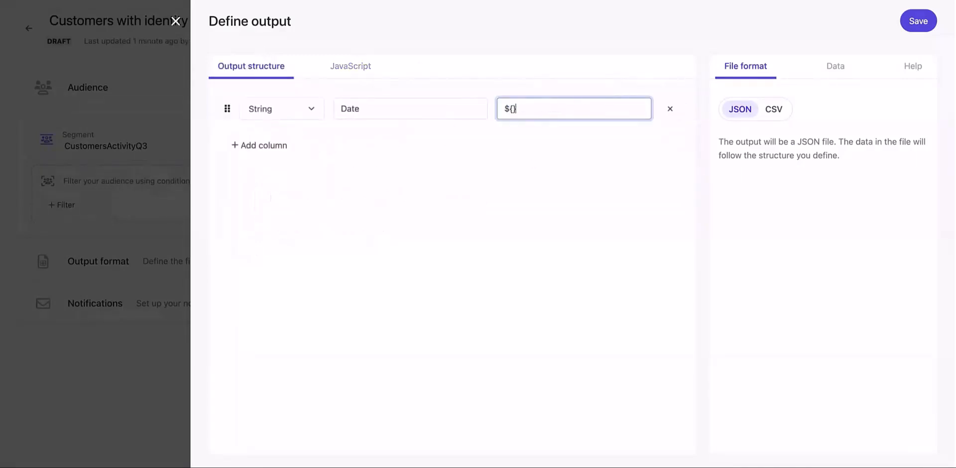
Set the Date column's attribute value to ${jsResult.createdAt} and save the output definition.
left_click(351, 66)
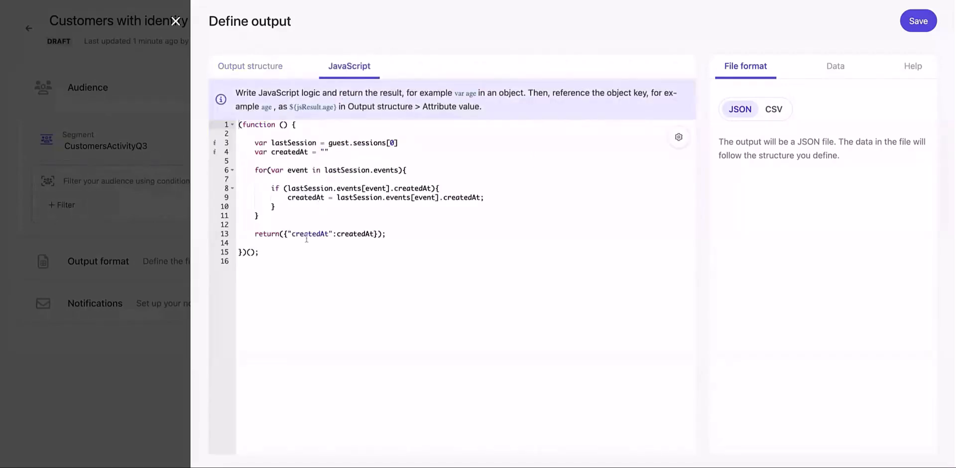
left_click(250, 65)
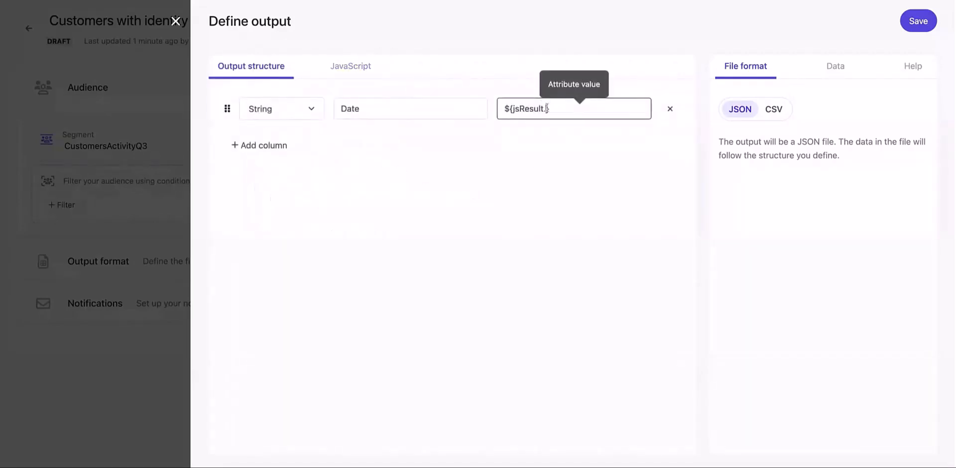
type("createdAt}")
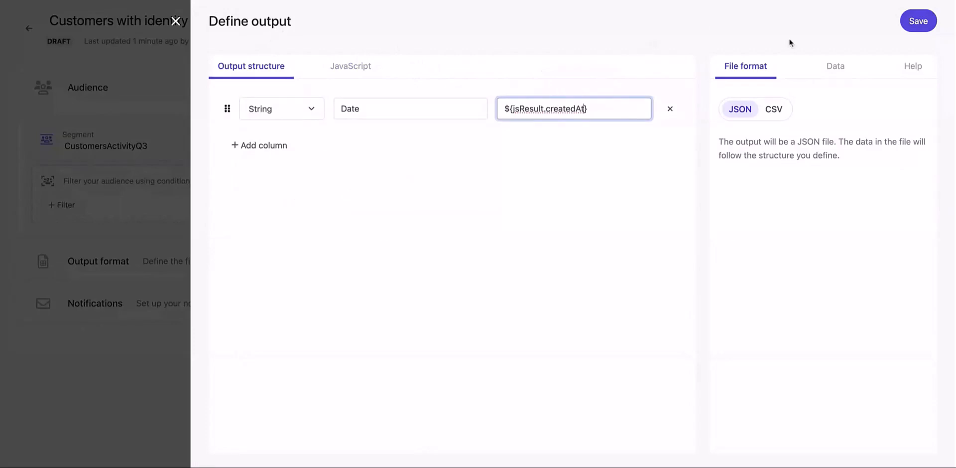
left_click(918, 20)
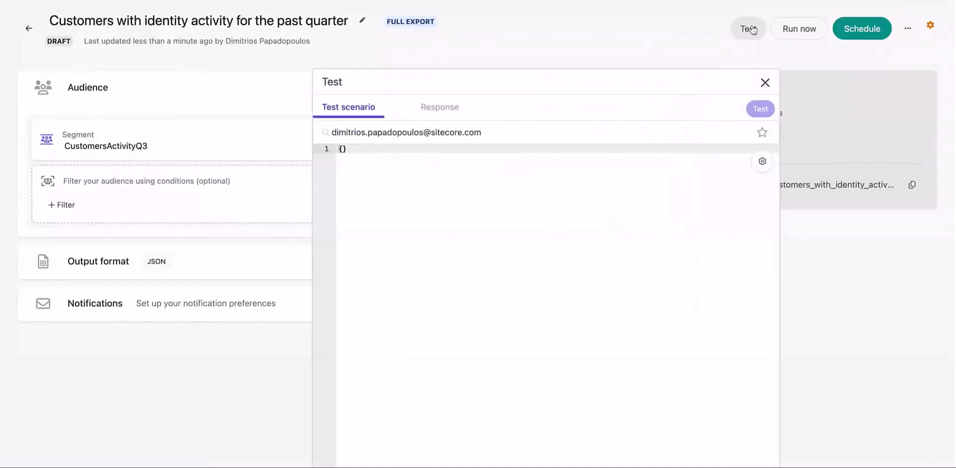
Test the export on a sample guest, confirm the response returns a Date value, and close the test.
left_click(761, 108)
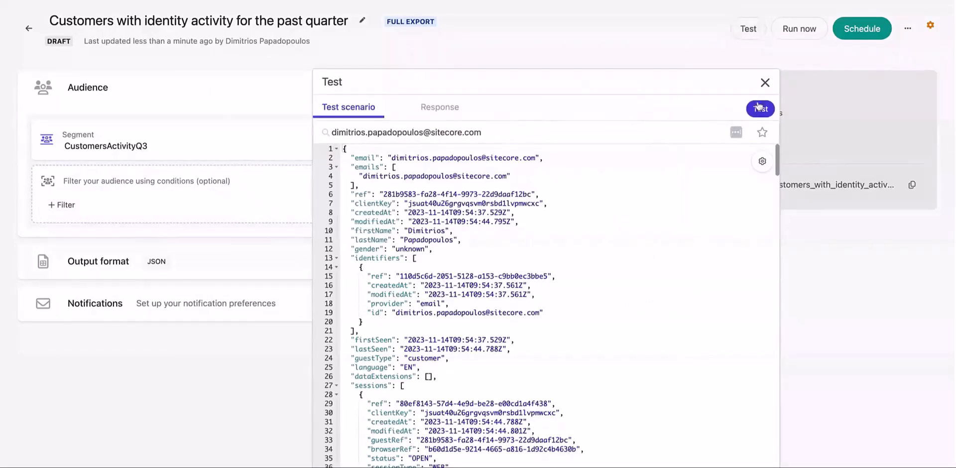
left_click(759, 109)
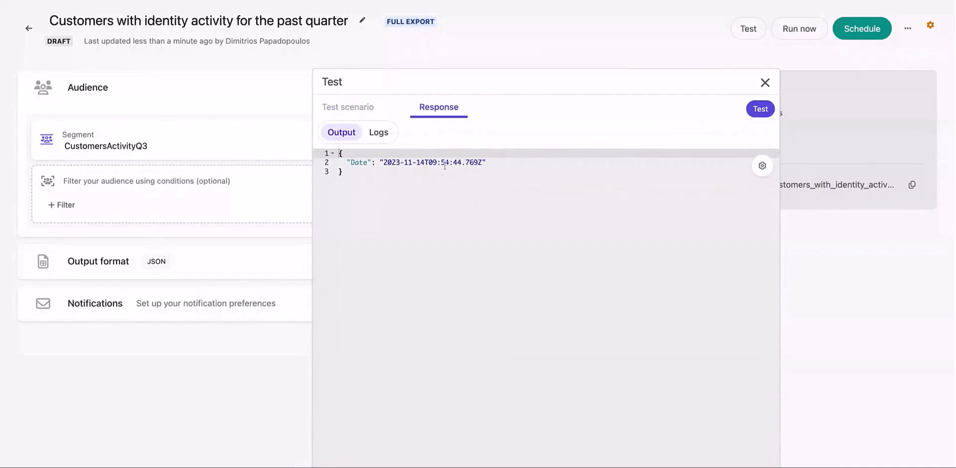
mouse_move(764, 85)
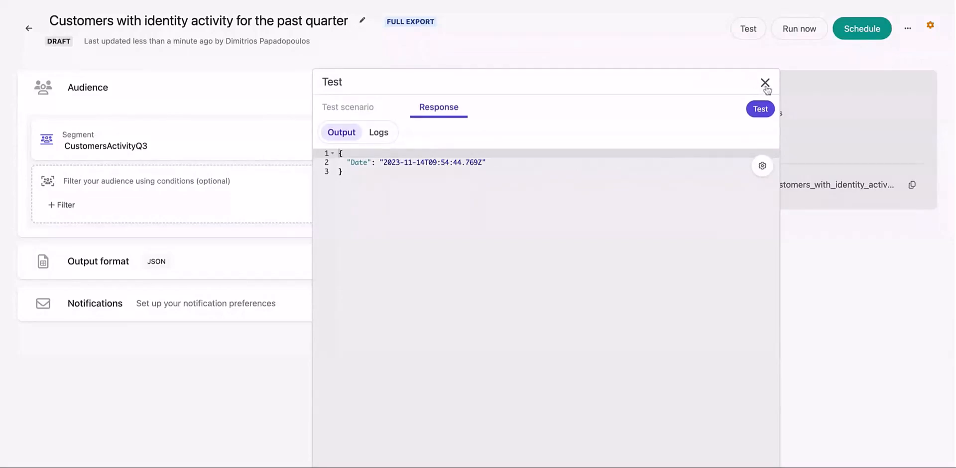
left_click(765, 82)
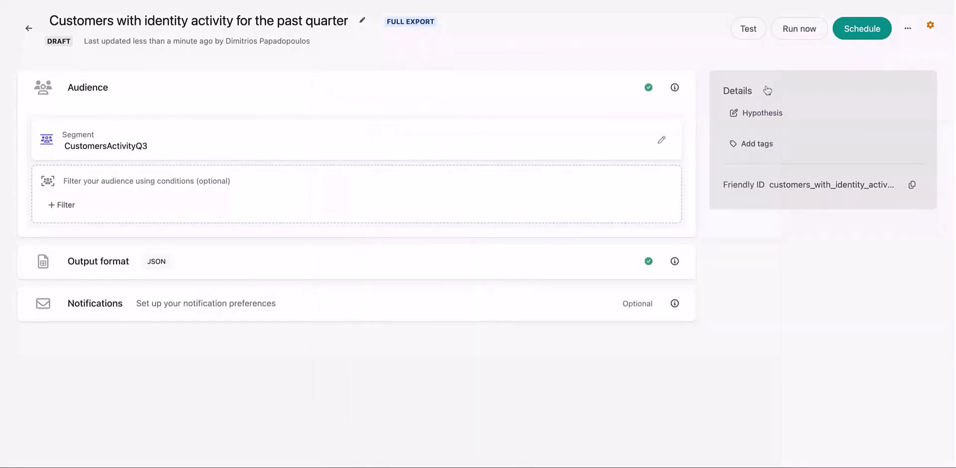
mouse_move(806, 27)
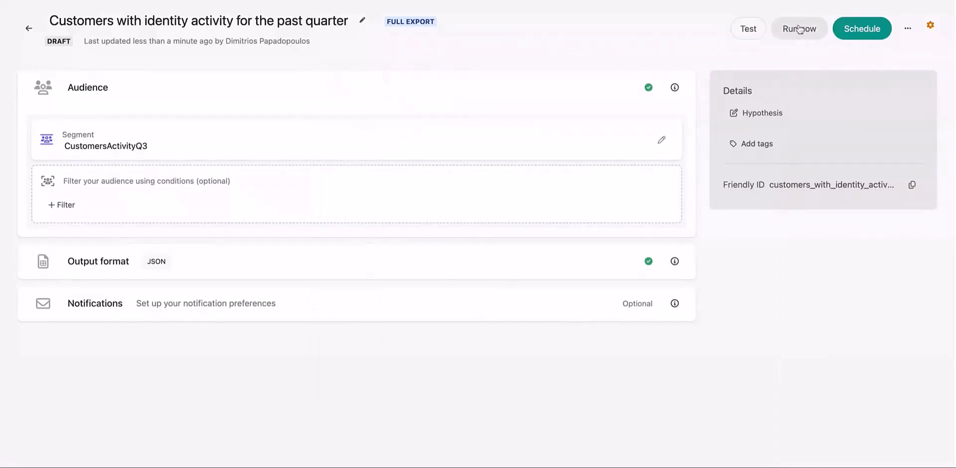
mouse_move(798, 28)
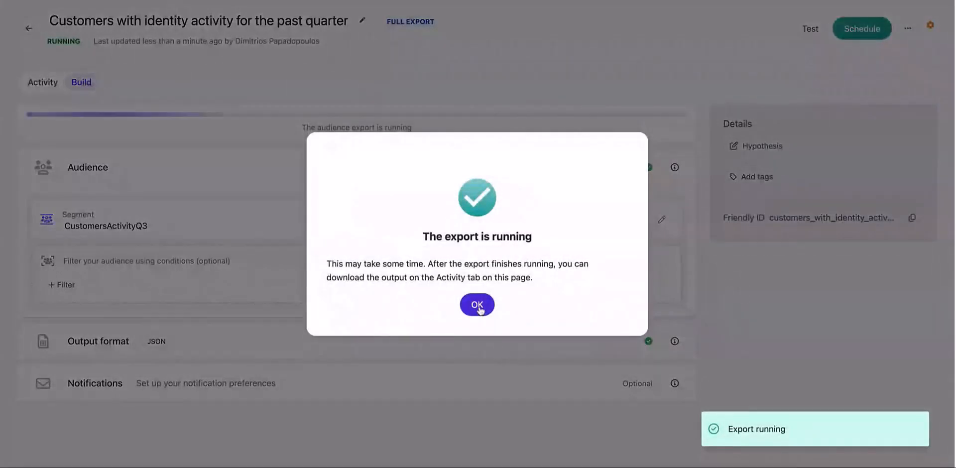
Confirm the immediate run and view the finished export run with audience size 5 in Activity.
left_click(476, 304)
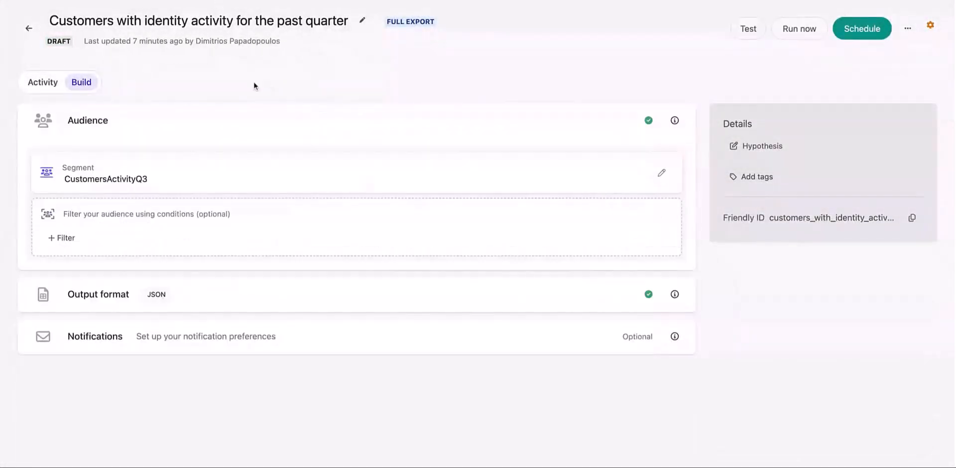
left_click(41, 81)
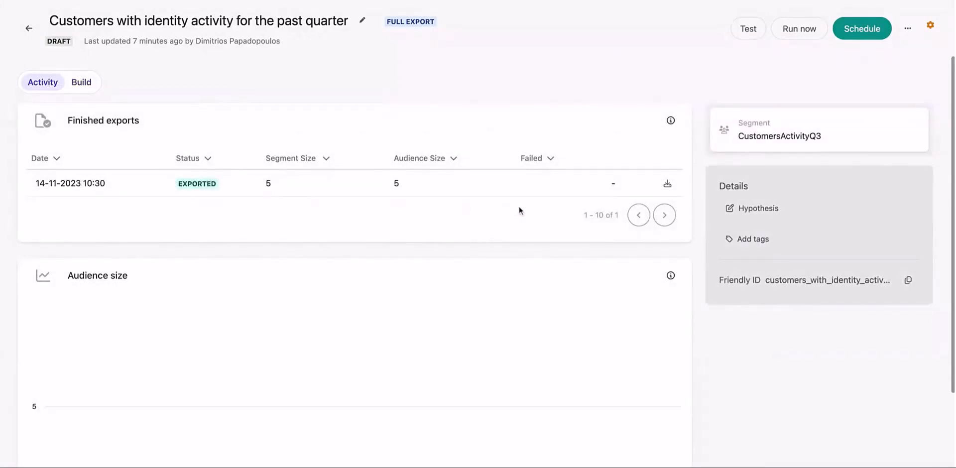
Download the finished export's output and return to the Build settings.
left_click(667, 184)
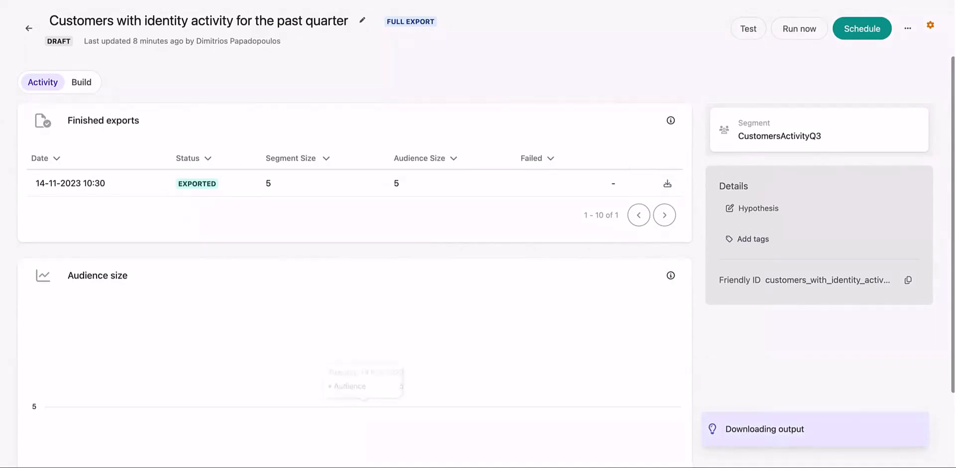
left_click(81, 82)
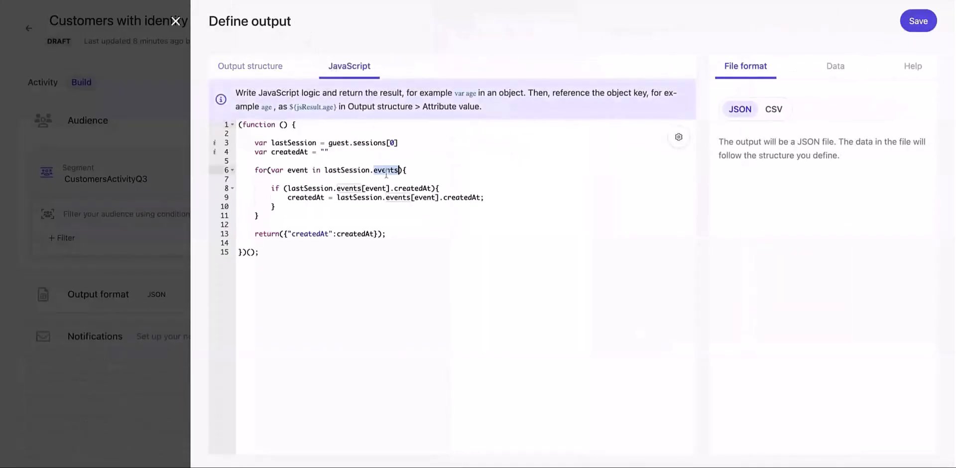
Save and retest the export, review the output and logs showing the createdAt TypeError, then close the test.
left_click(918, 20)
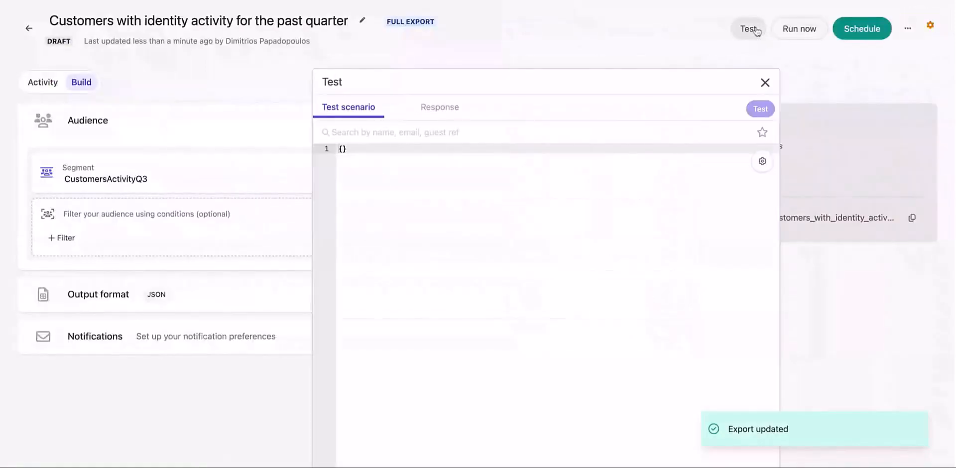
left_click(761, 109)
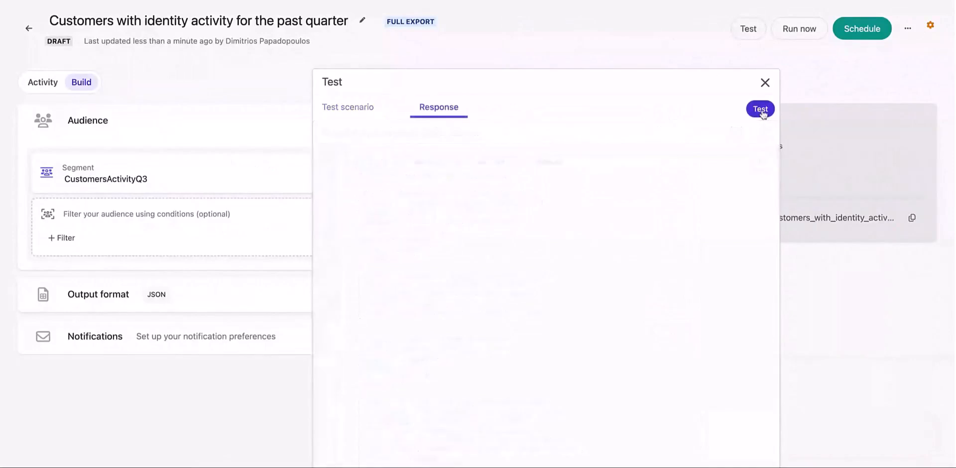
left_click(760, 109)
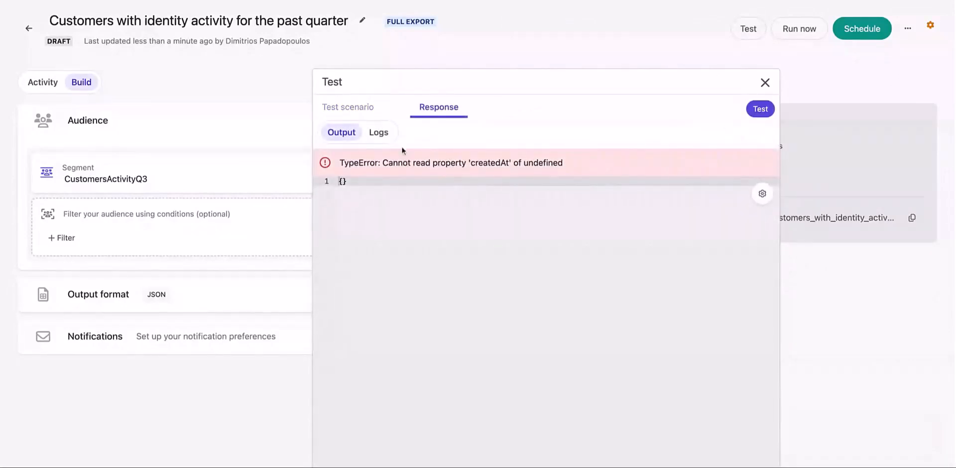
left_click(378, 133)
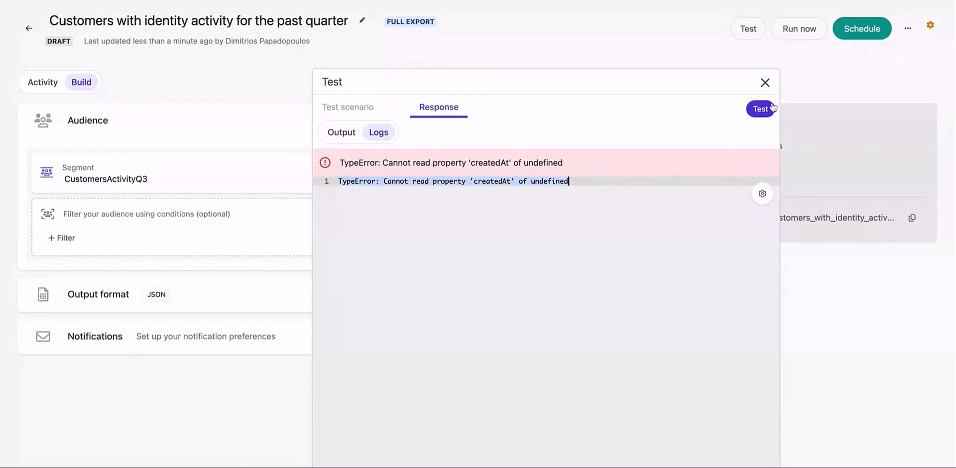
left_click(765, 82)
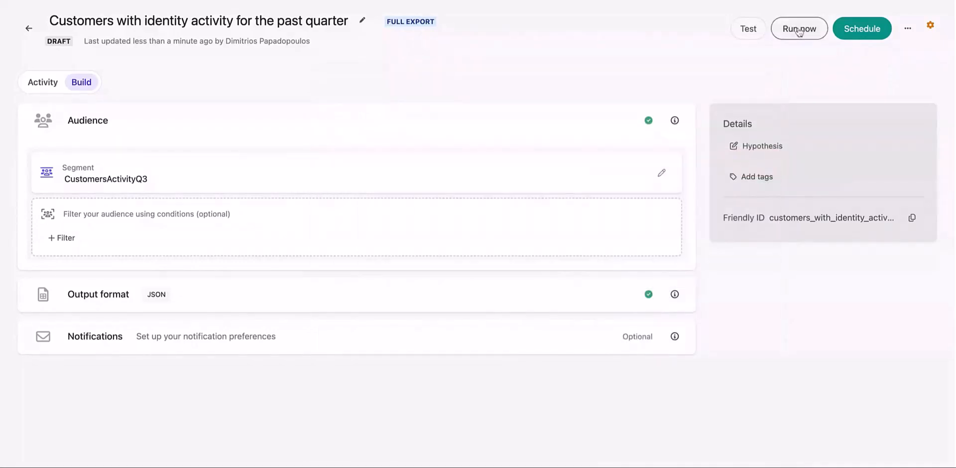
Run the export immediately and view the run list in Activity.
left_click(798, 28)
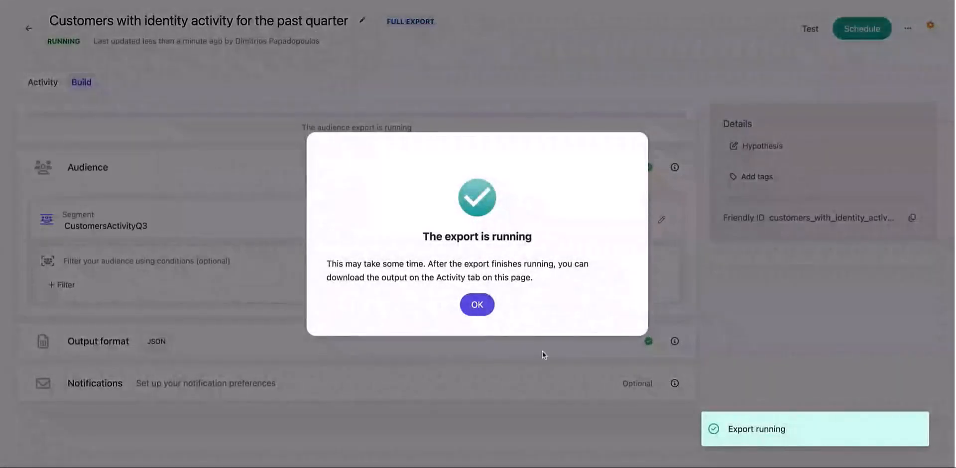
left_click(476, 304)
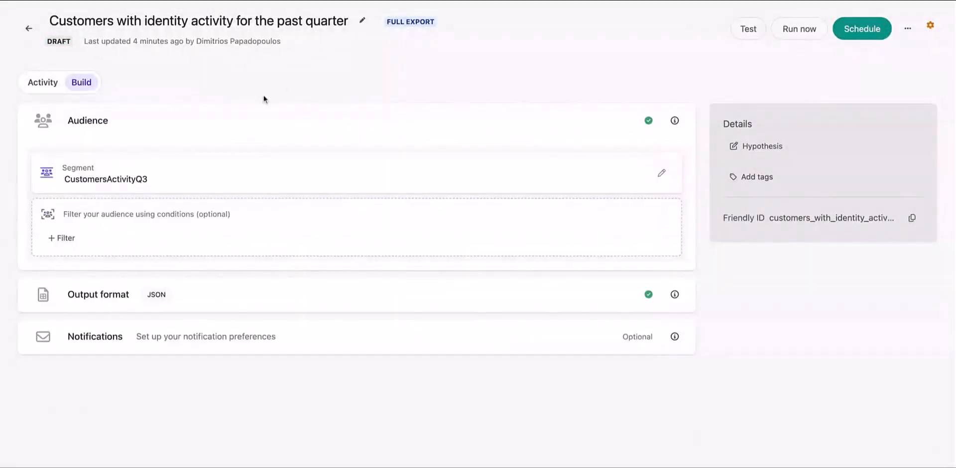
left_click(42, 82)
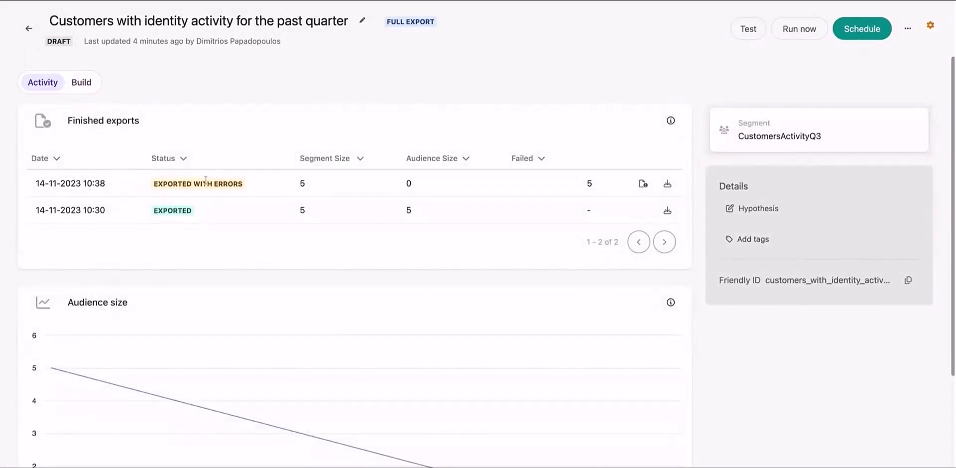
mouse_move(642, 183)
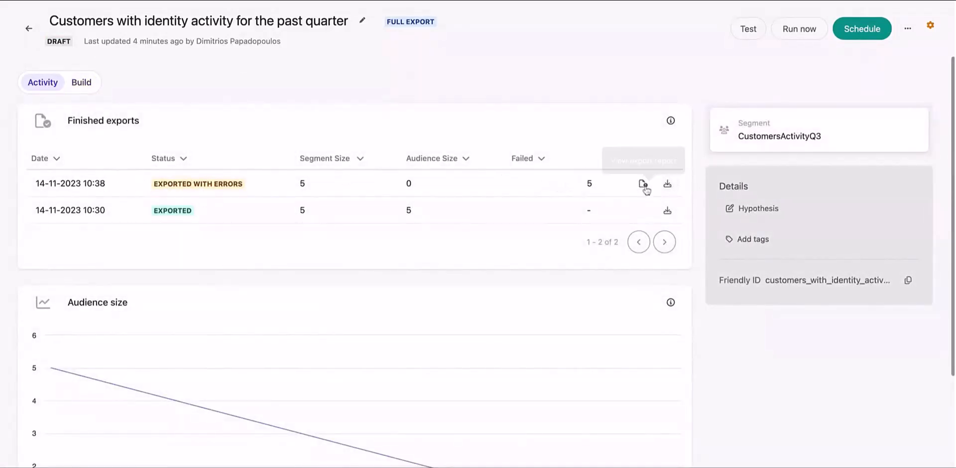
Open the execution report and log for the run that finished with the createdAt error.
left_click(642, 183)
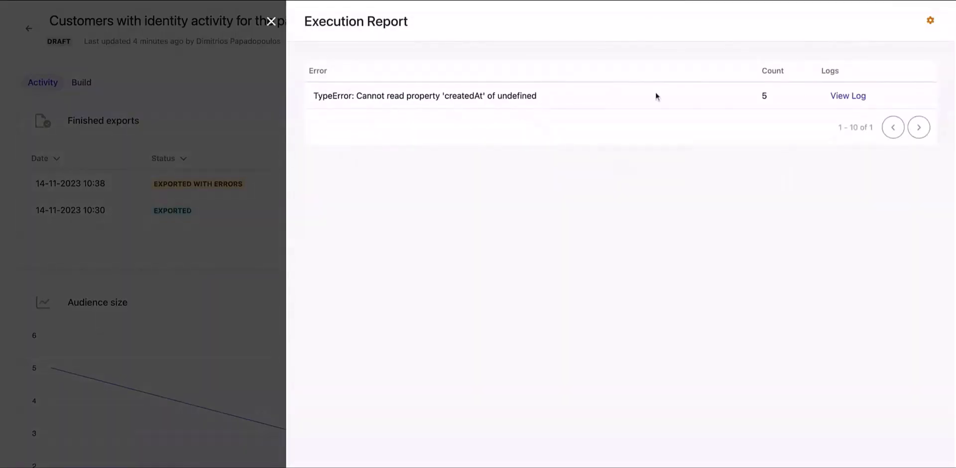
left_click(847, 96)
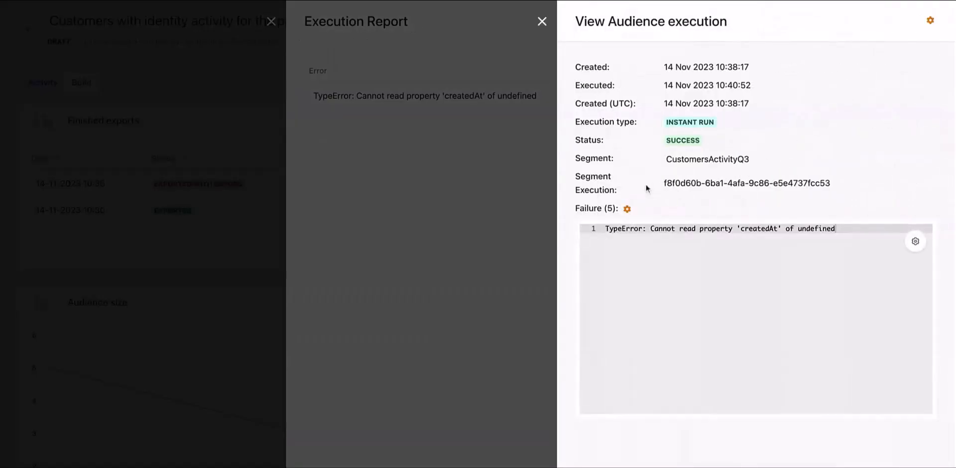
Add the Audience Export webhook connection under Notifications and bring up the schedule settings.
left_click(540, 22)
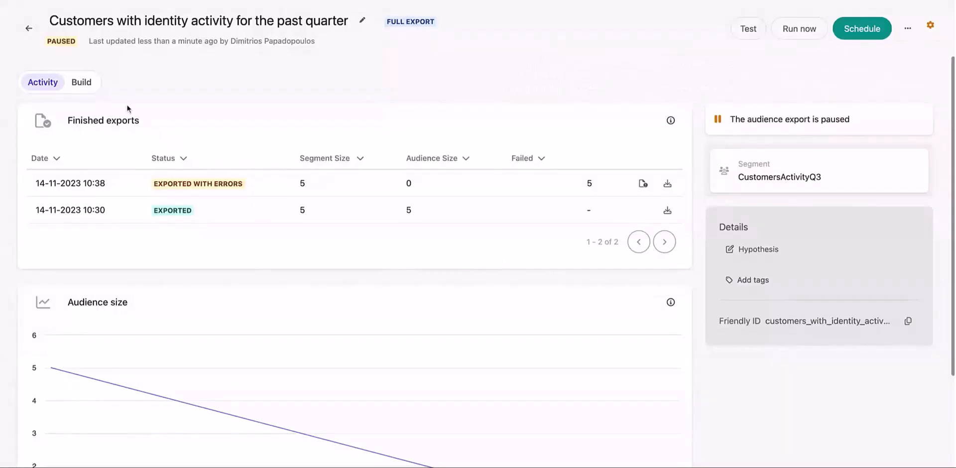
left_click(81, 81)
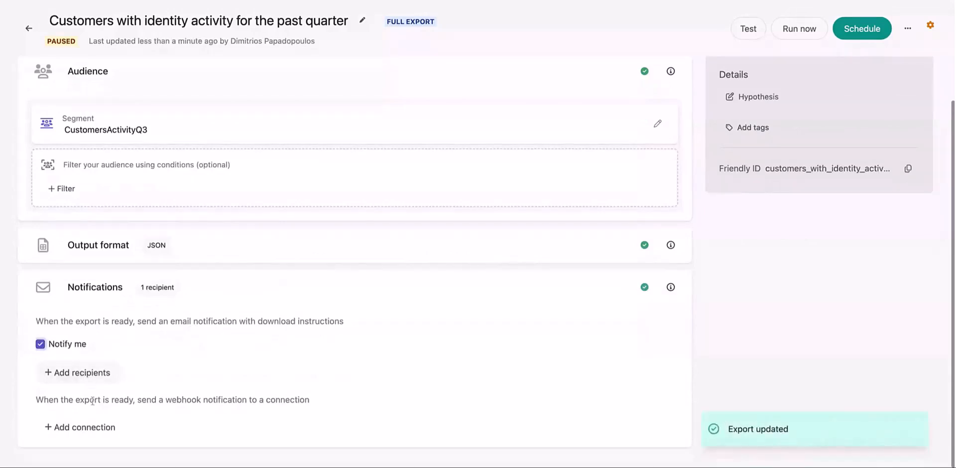
left_click(80, 427)
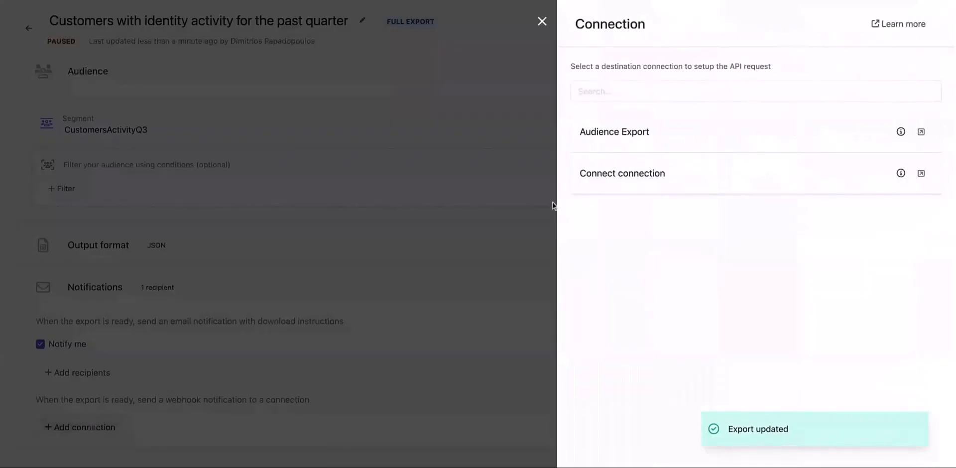
left_click(613, 131)
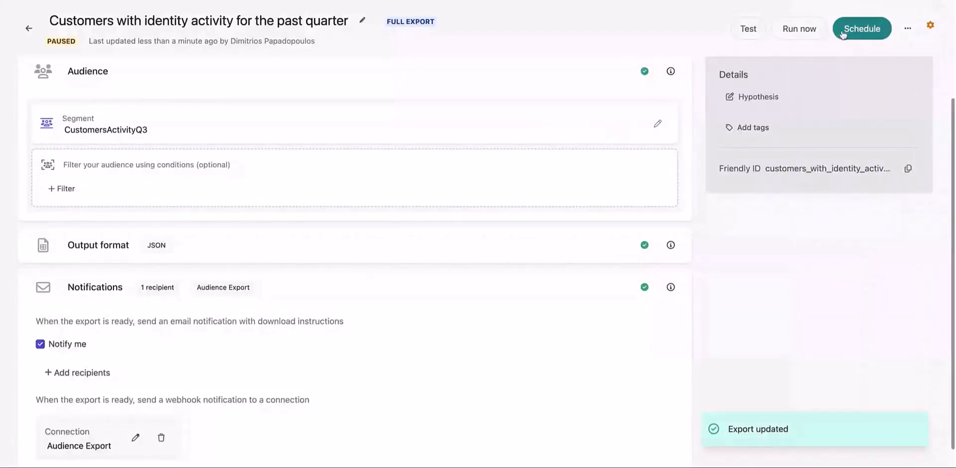
left_click(861, 28)
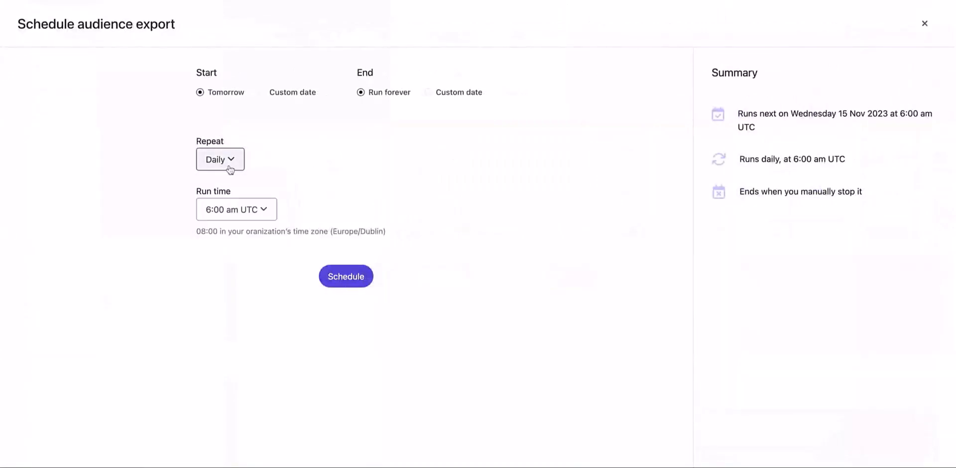
Keep Daily at 6:00 am UTC, start Tomorrow, end Run forever, and schedule the export.
left_click(236, 209)
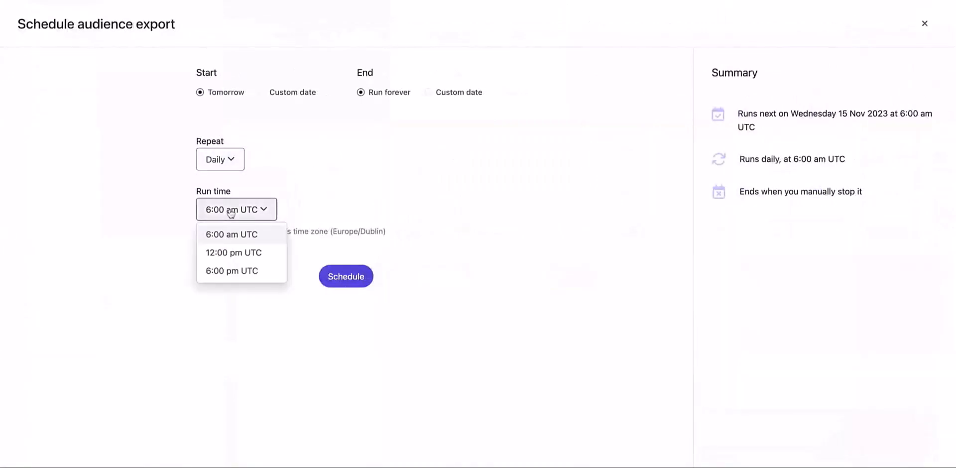
left_click(260, 91)
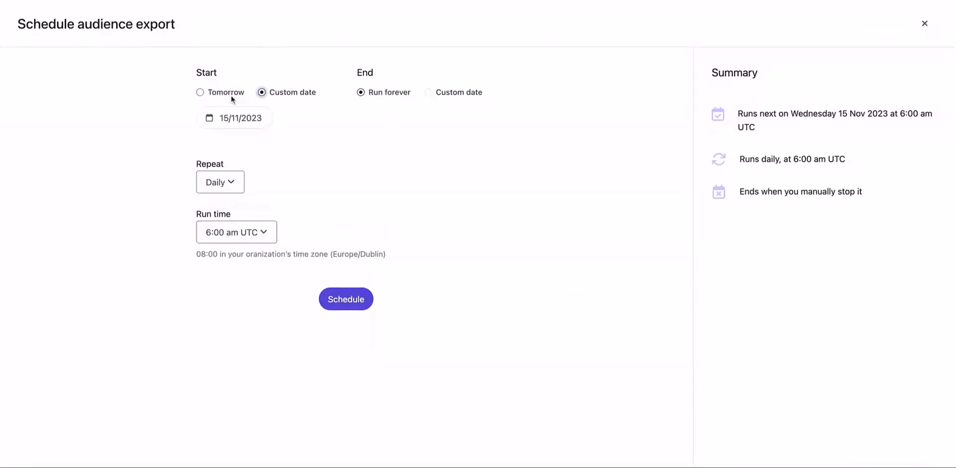
left_click(428, 91)
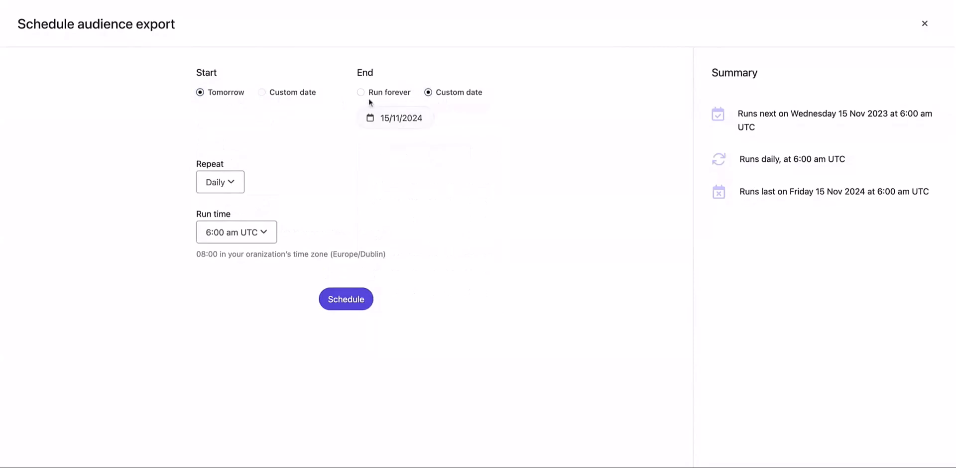
left_click(361, 91)
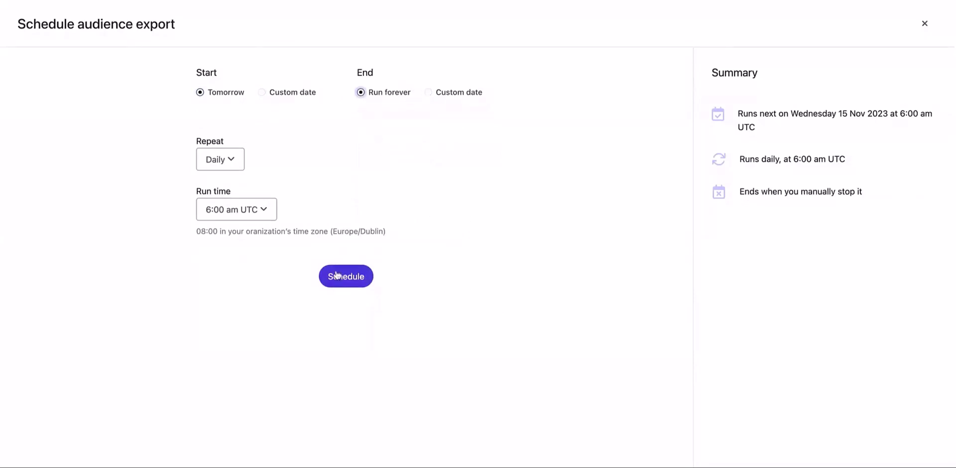
left_click(345, 275)
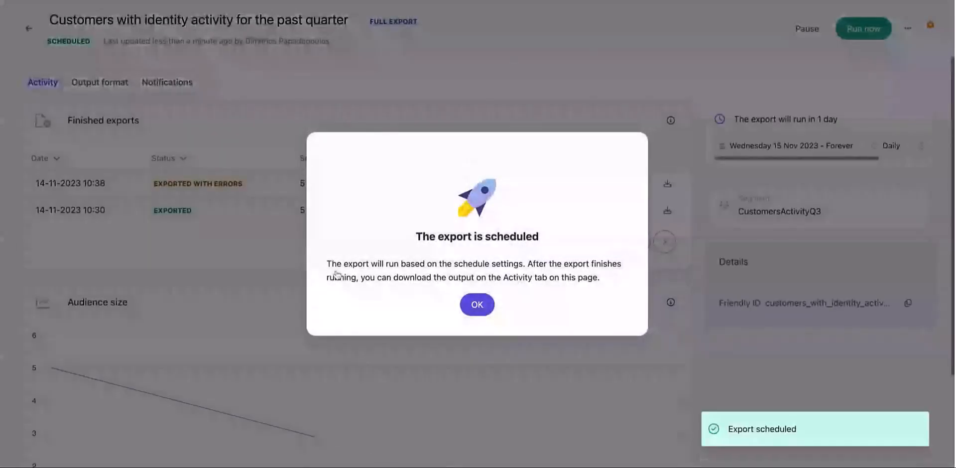
left_click(476, 304)
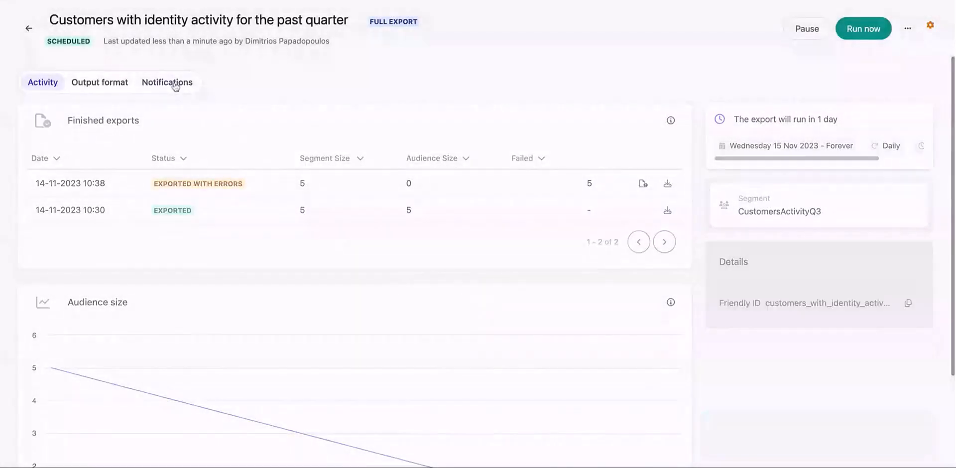
left_click(167, 82)
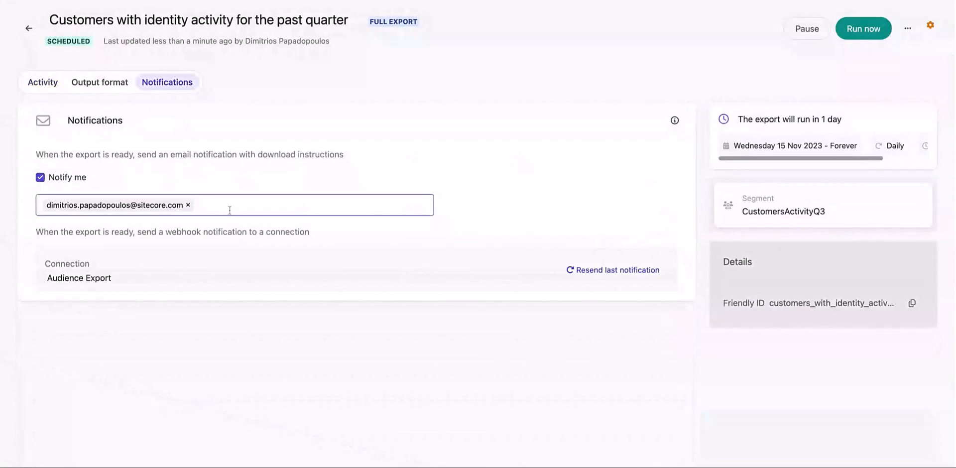
type("example@sitecore.com")
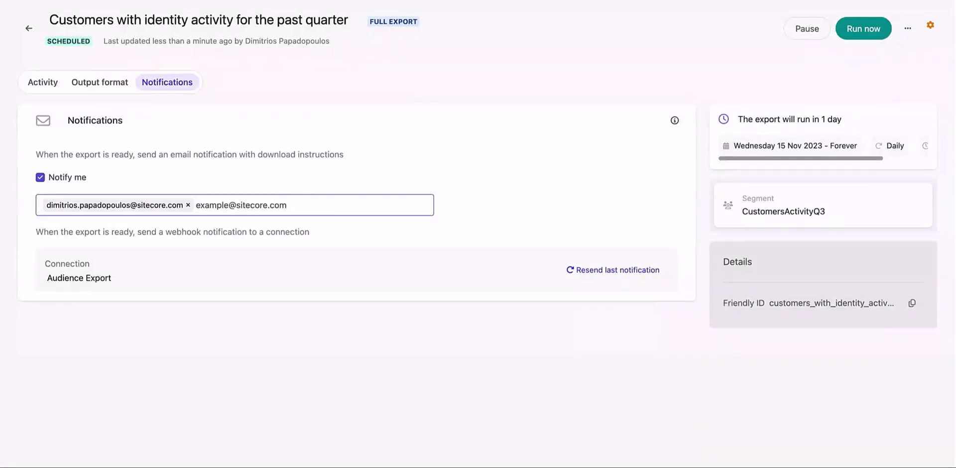
key("Enter")
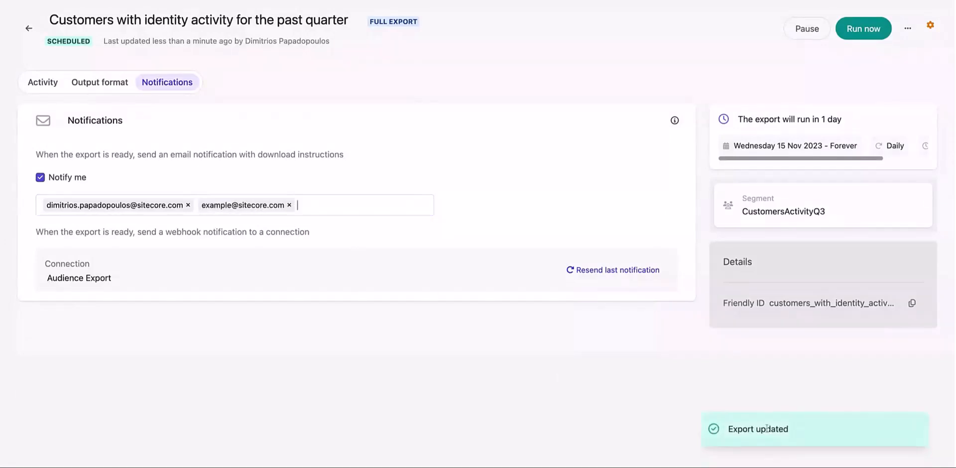
mouse_move(619, 288)
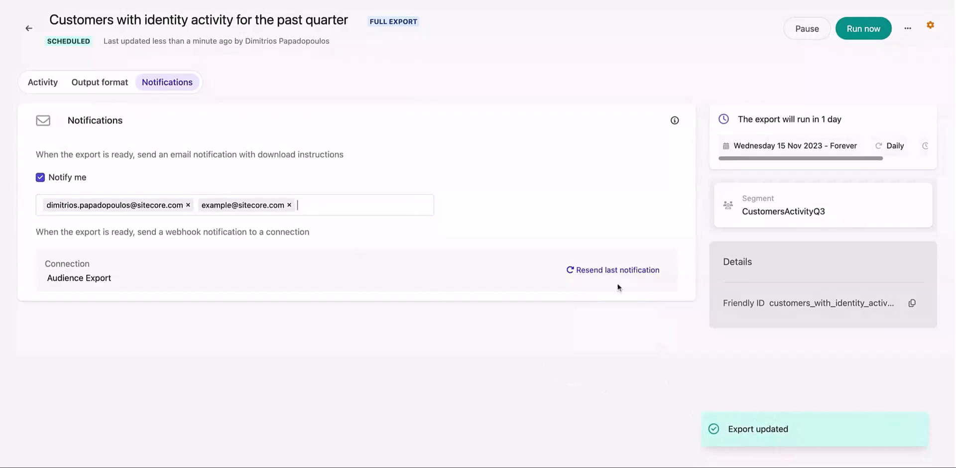
left_click(613, 270)
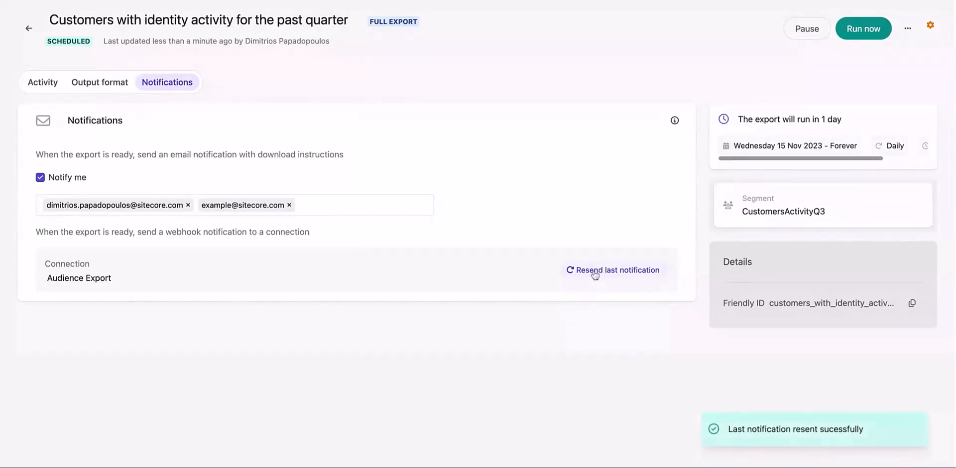
mouse_move(783, 425)
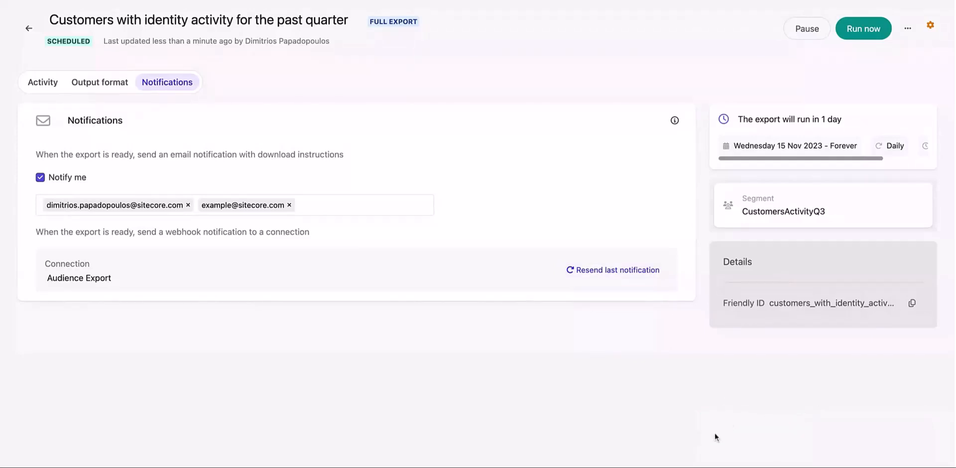
mouse_move(151, 130)
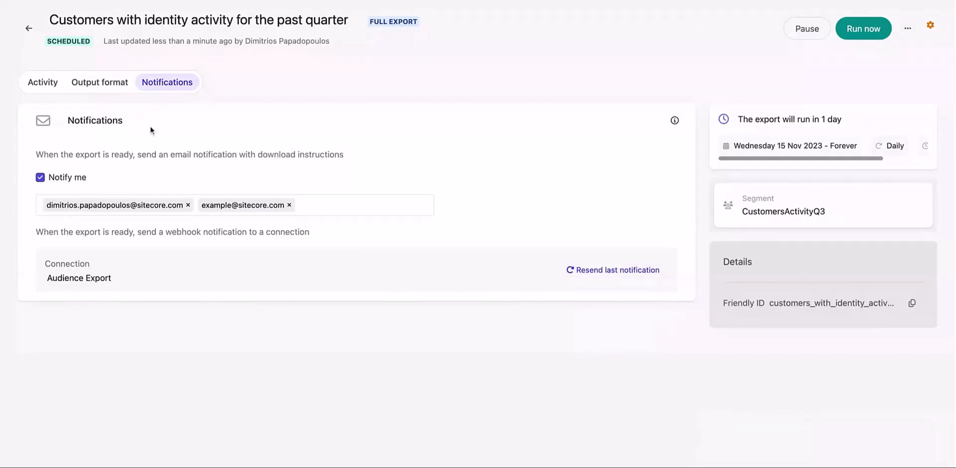
Pause the audience export from the Activity view, confirming its daily runs should stop.
left_click(42, 81)
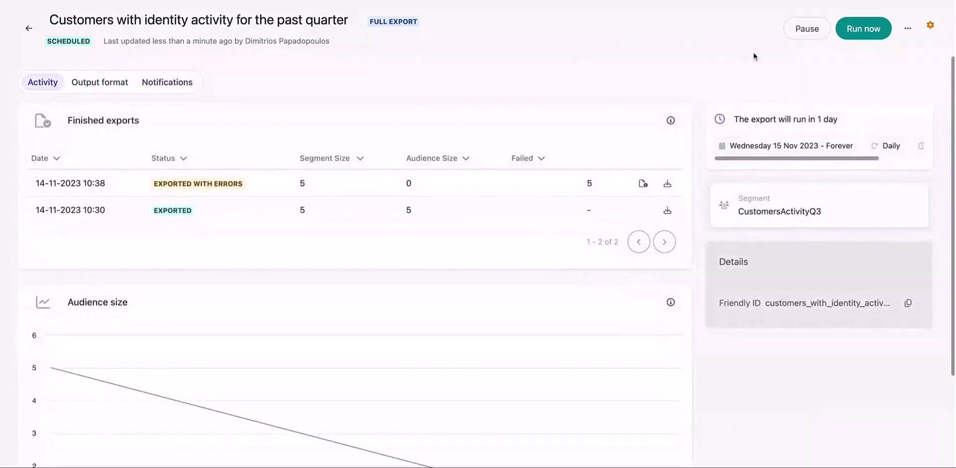
left_click(807, 28)
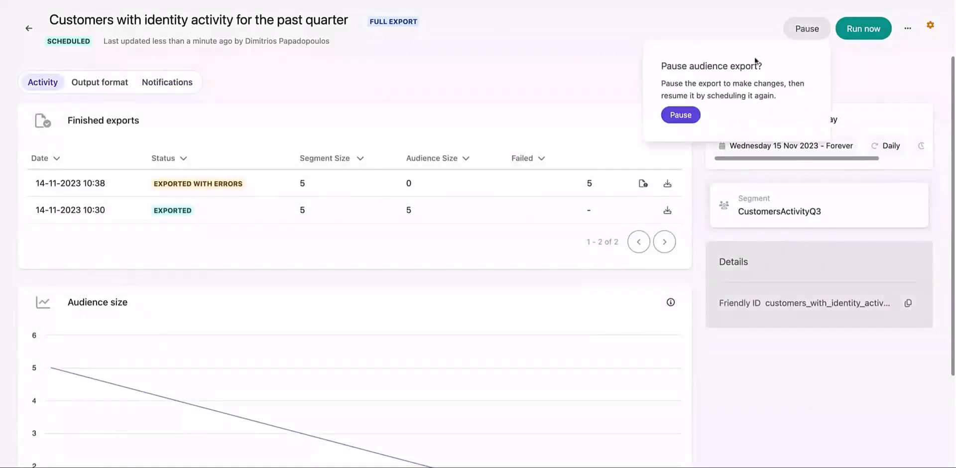
left_click(681, 114)
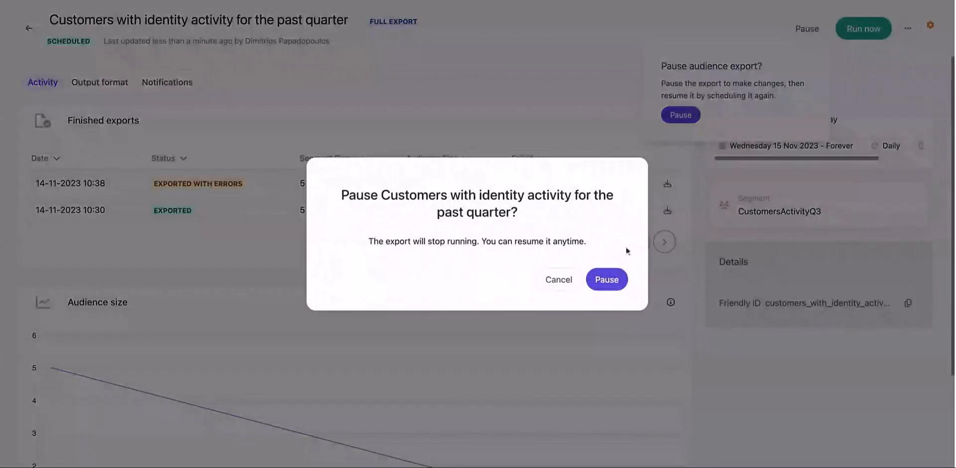
left_click(606, 279)
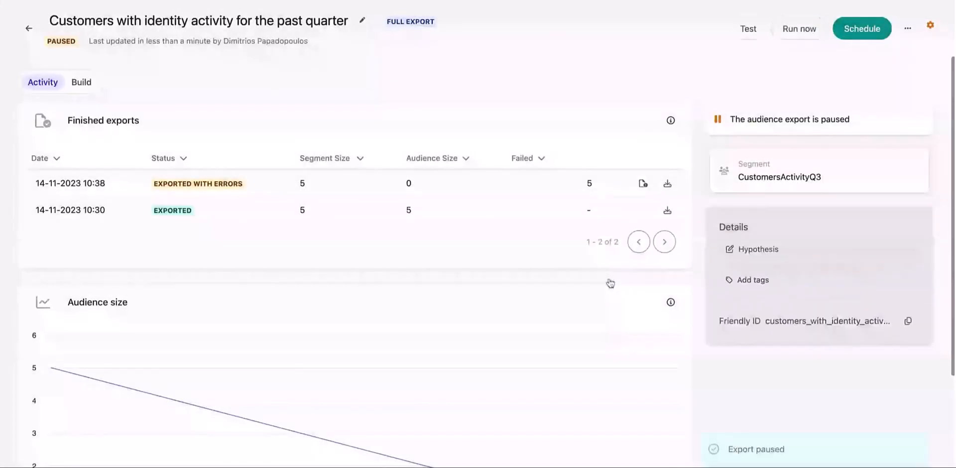